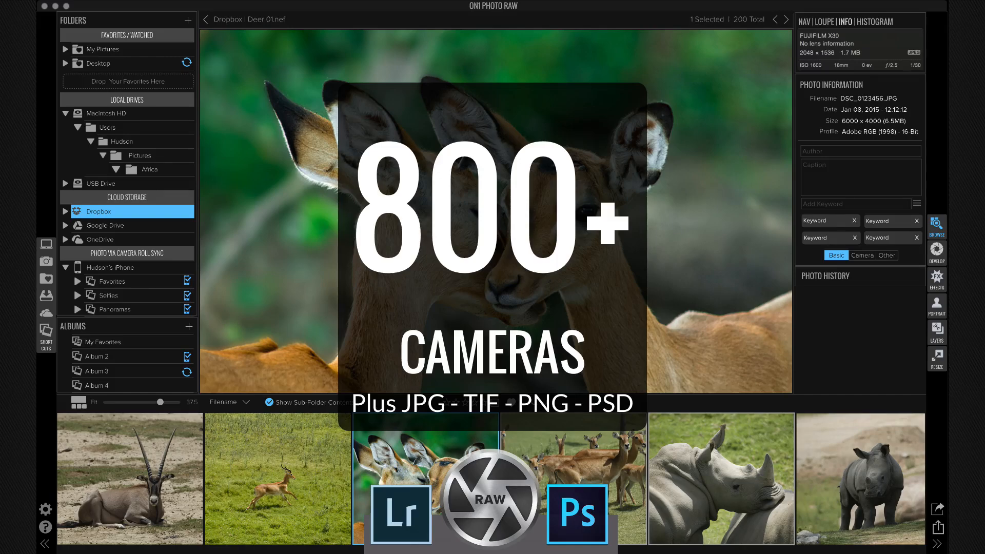
Show the deer photo's actions, including its Edit in and Send to app options.
right_click(425, 478)
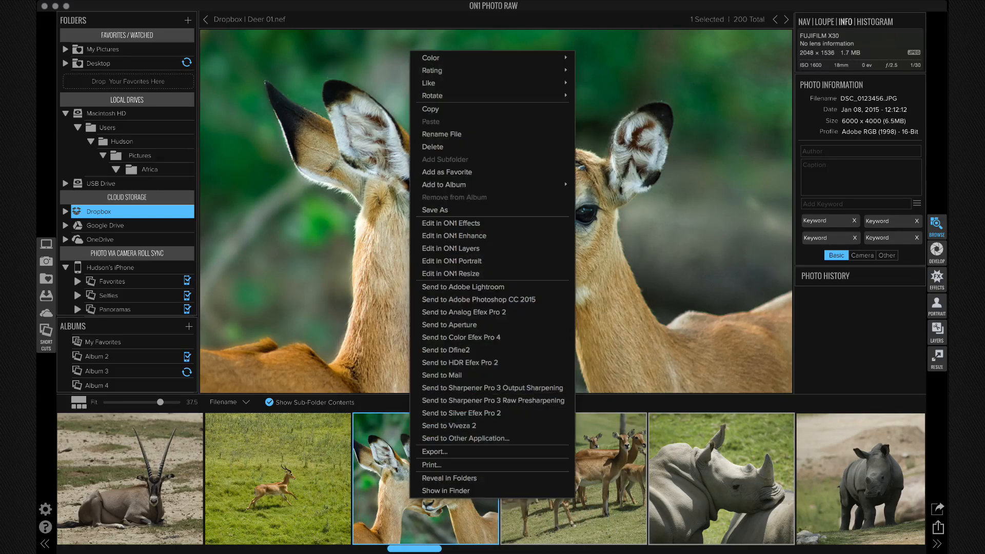